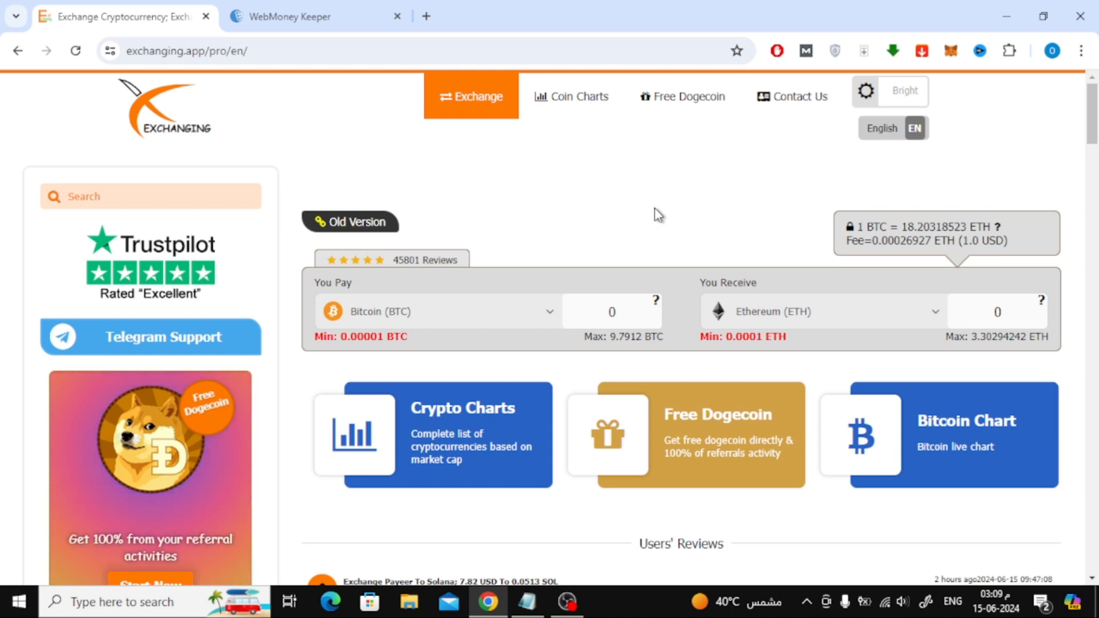
pyautogui.moveTo(515, 176)
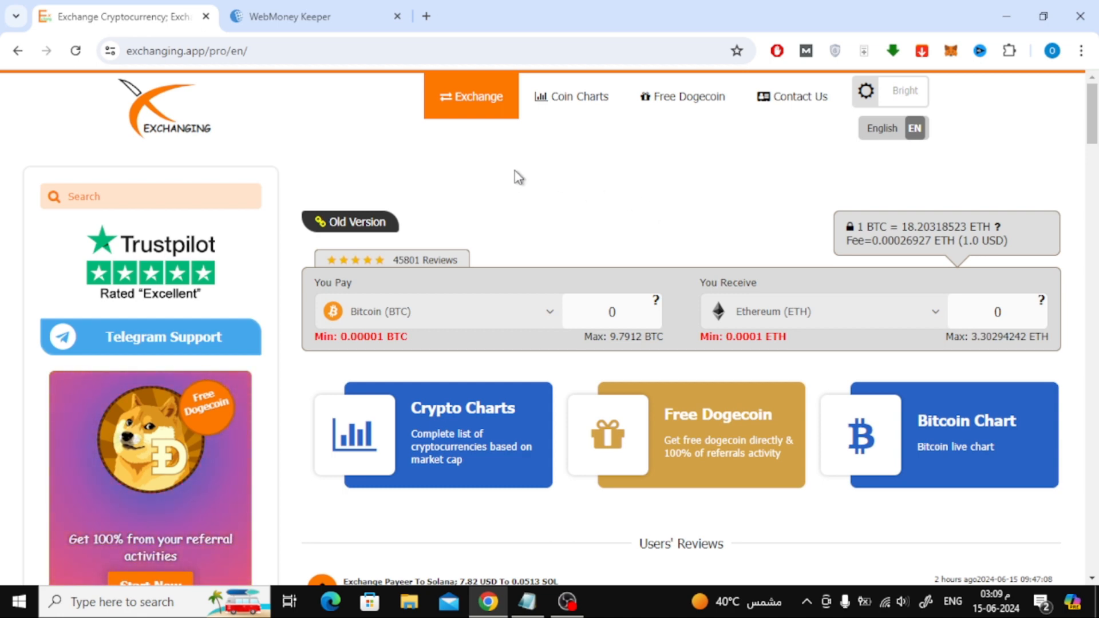
# Open the 'You Pay' currency list currently showing Bitcoin BTC
pyautogui.scroll(-3)
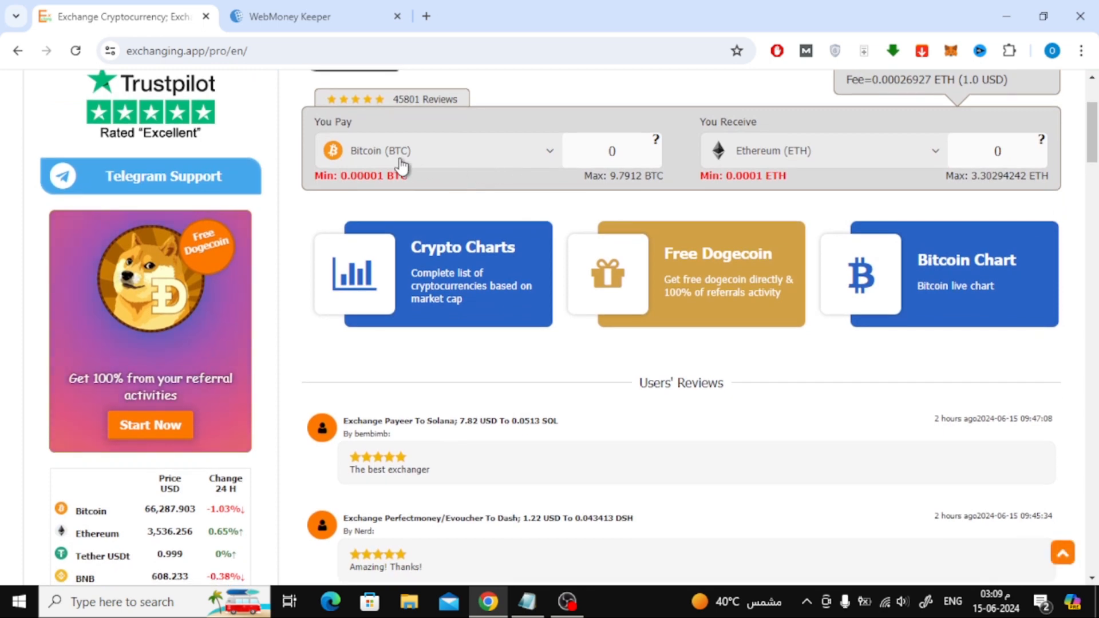
pyautogui.click(437, 151)
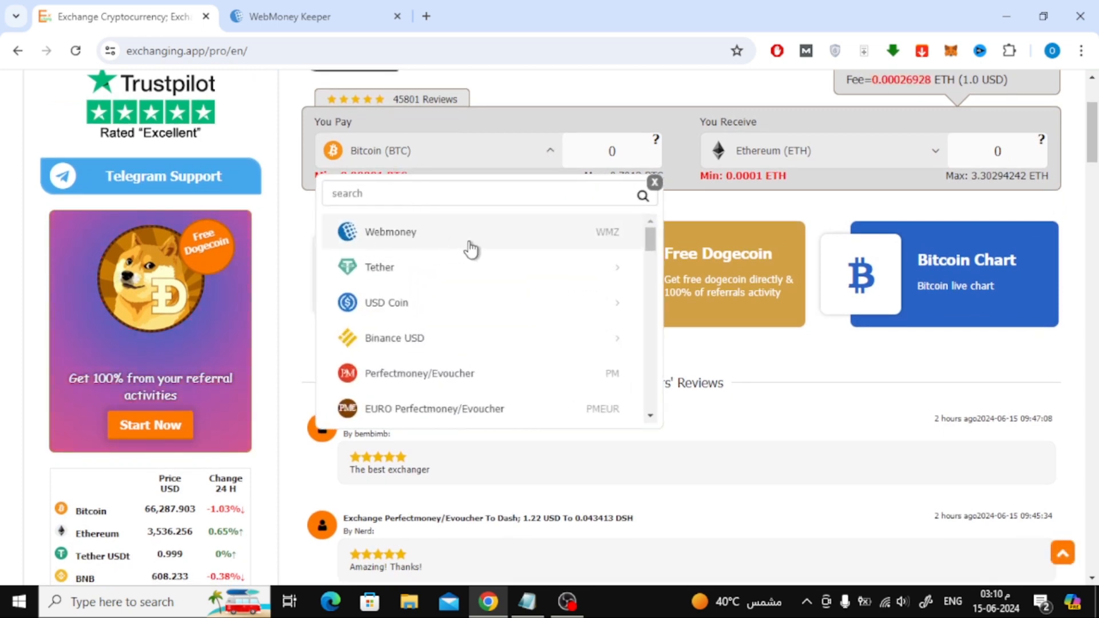
# Choose Webmoney (WMZ) as the pay currency and enter 50 as the amount
pyautogui.click(390, 232)
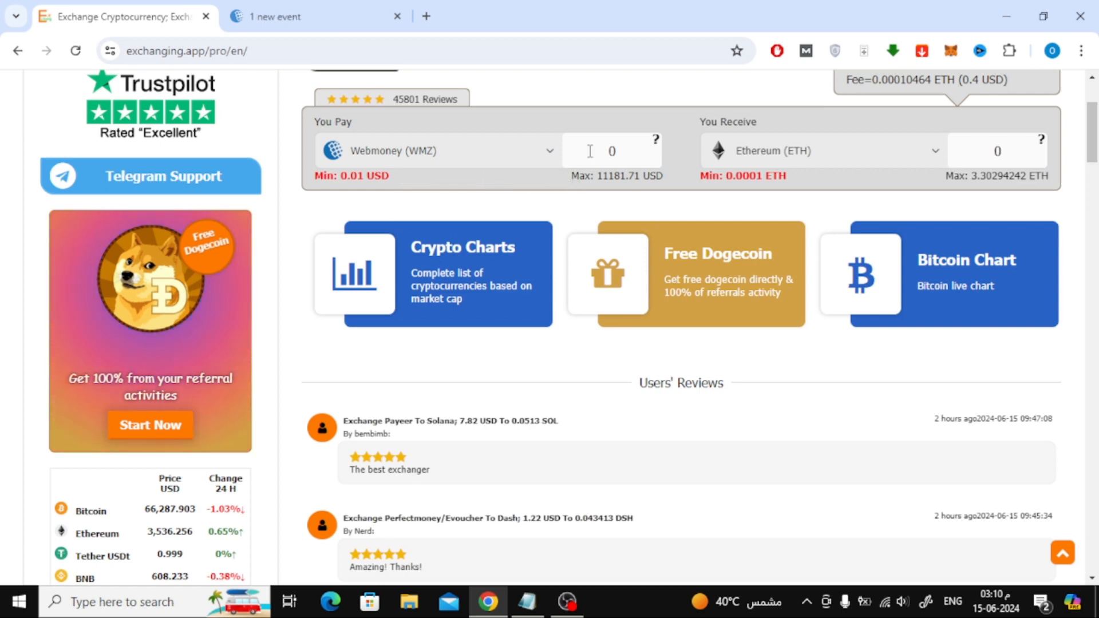
pyautogui.click(612, 151)
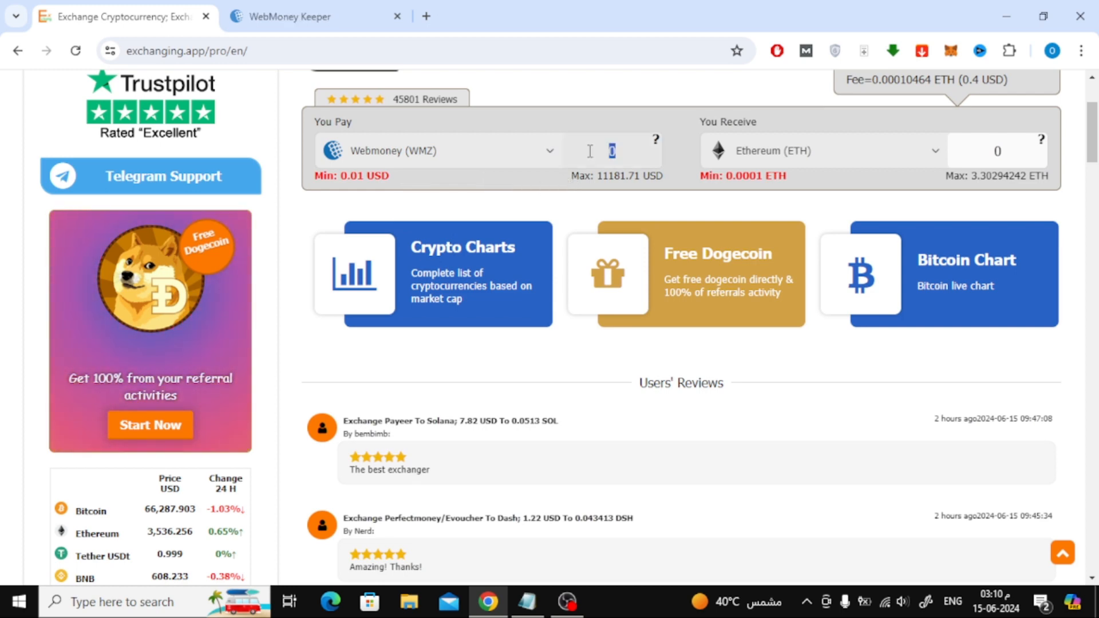
pyautogui.write('50')
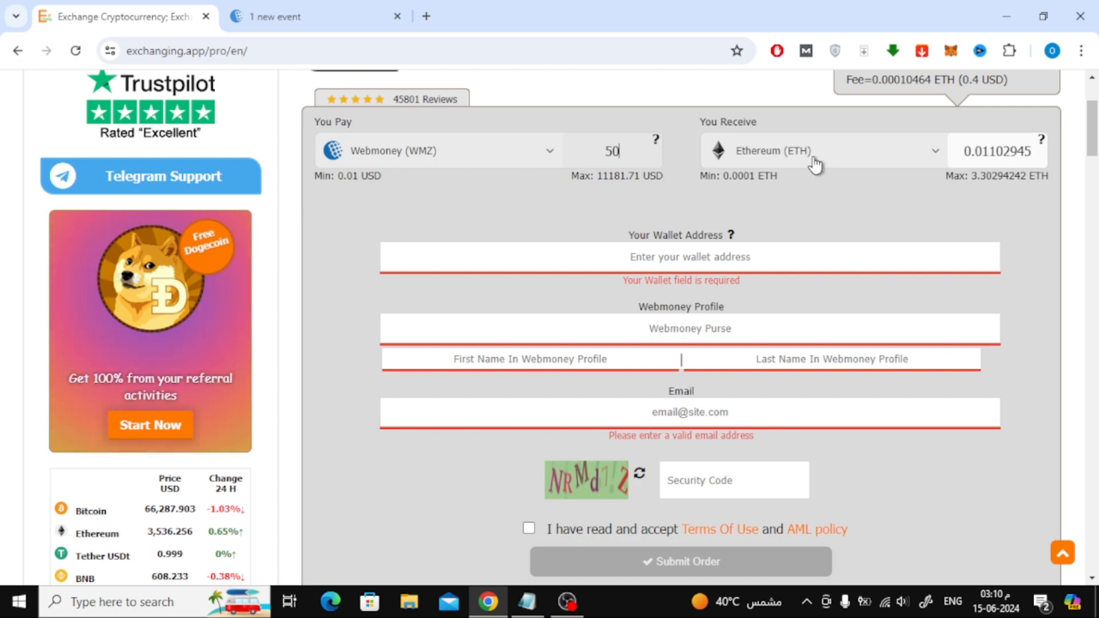
# Set the receive currency to Binance USD on Binance Smart Chain (BUSD-BEP20)
pyautogui.click(824, 151)
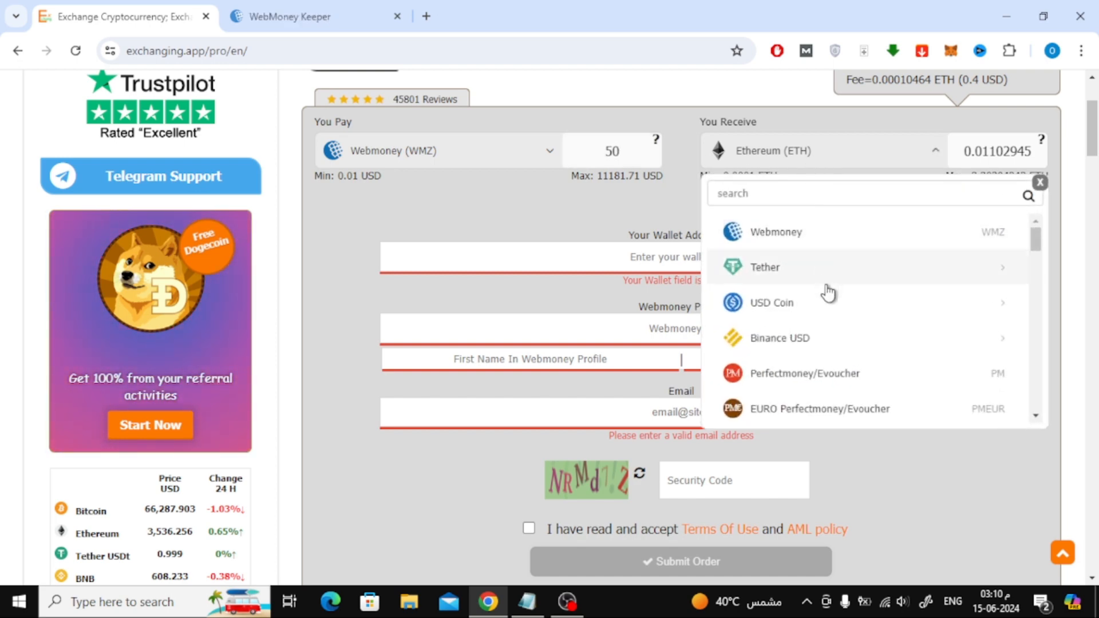
pyautogui.scroll(-3)
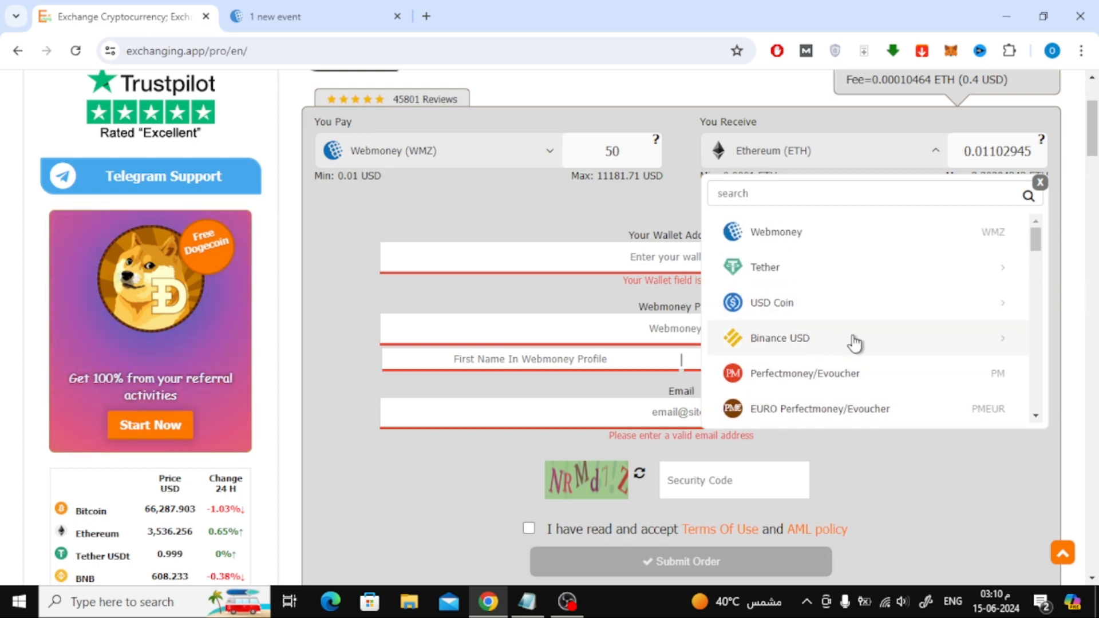
pyautogui.click(780, 337)
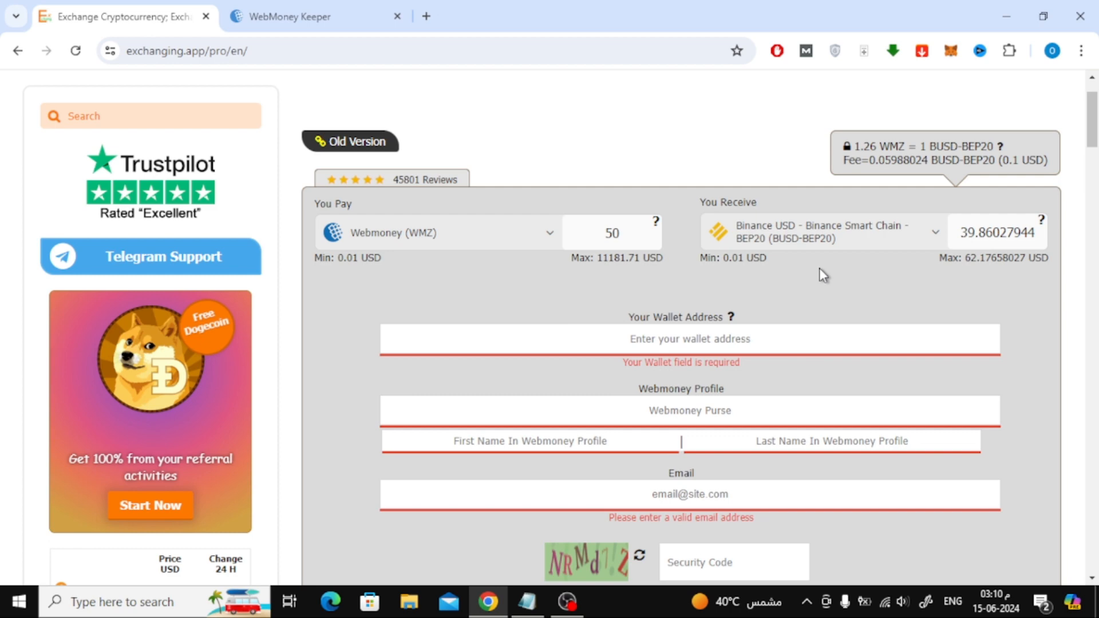
pyautogui.scroll(-3)
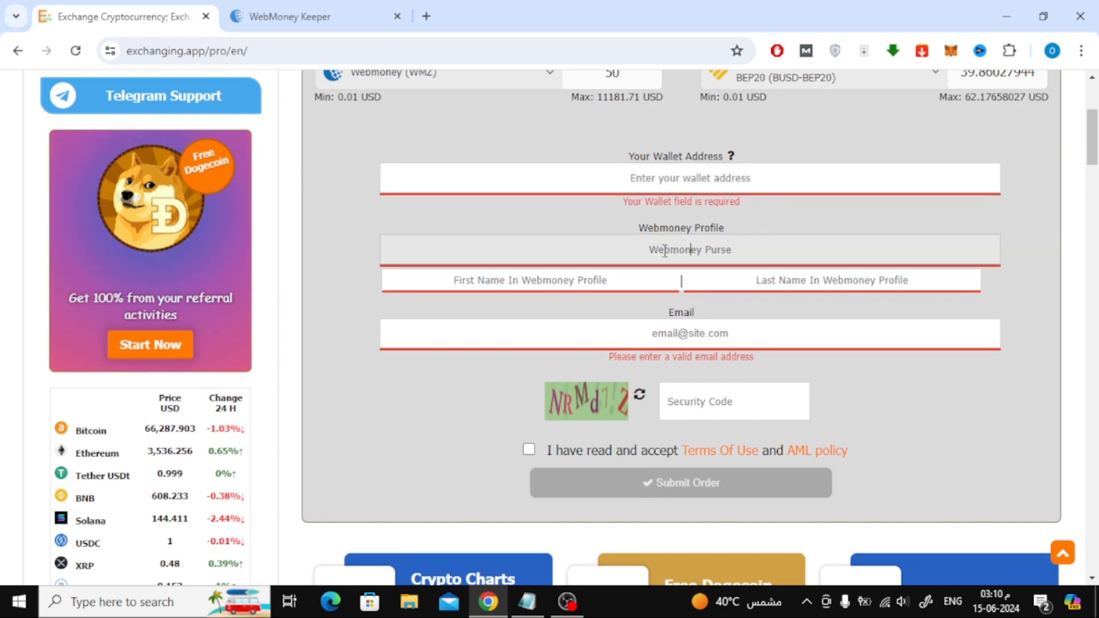
pyautogui.click(287, 16)
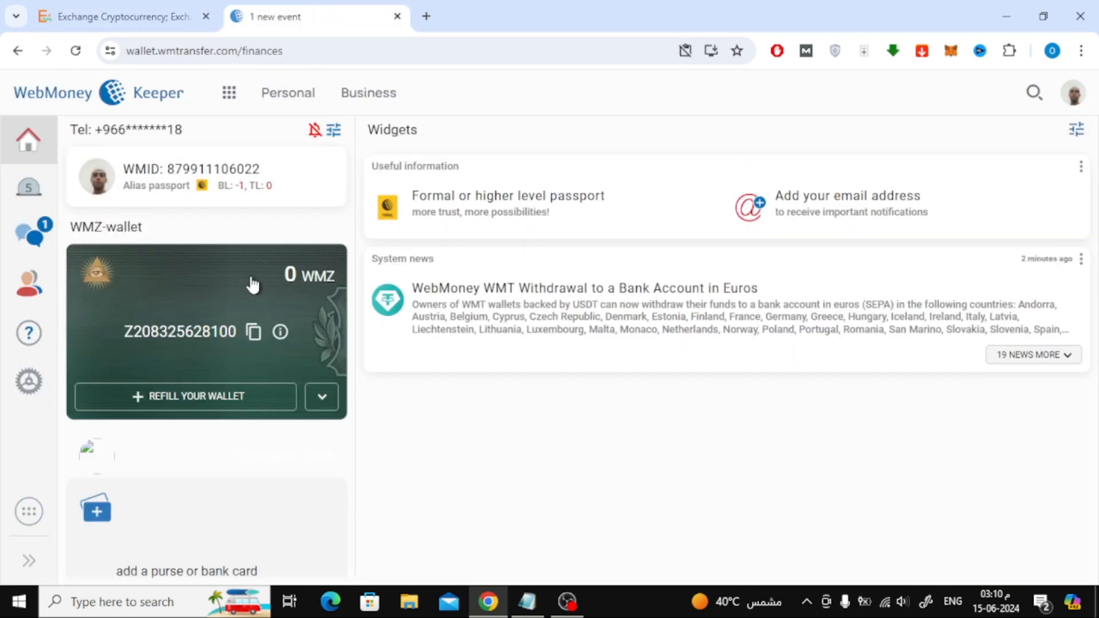
pyautogui.click(253, 332)
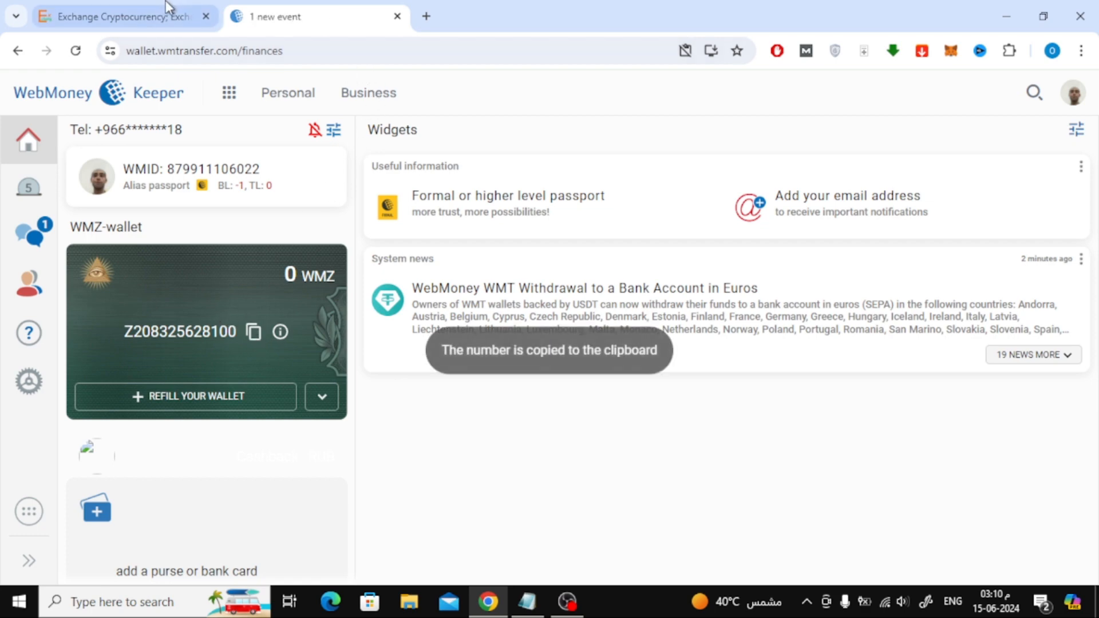
pyautogui.click(115, 17)
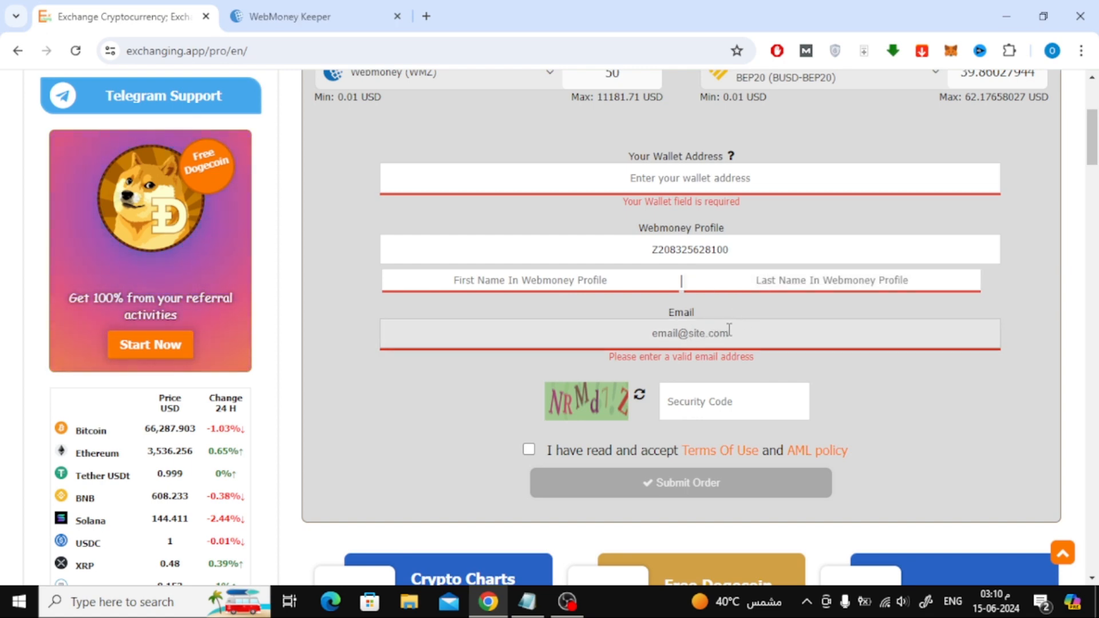
# Tick the checkbox accepting the Terms Of Use and AML policy
pyautogui.scroll(-3)
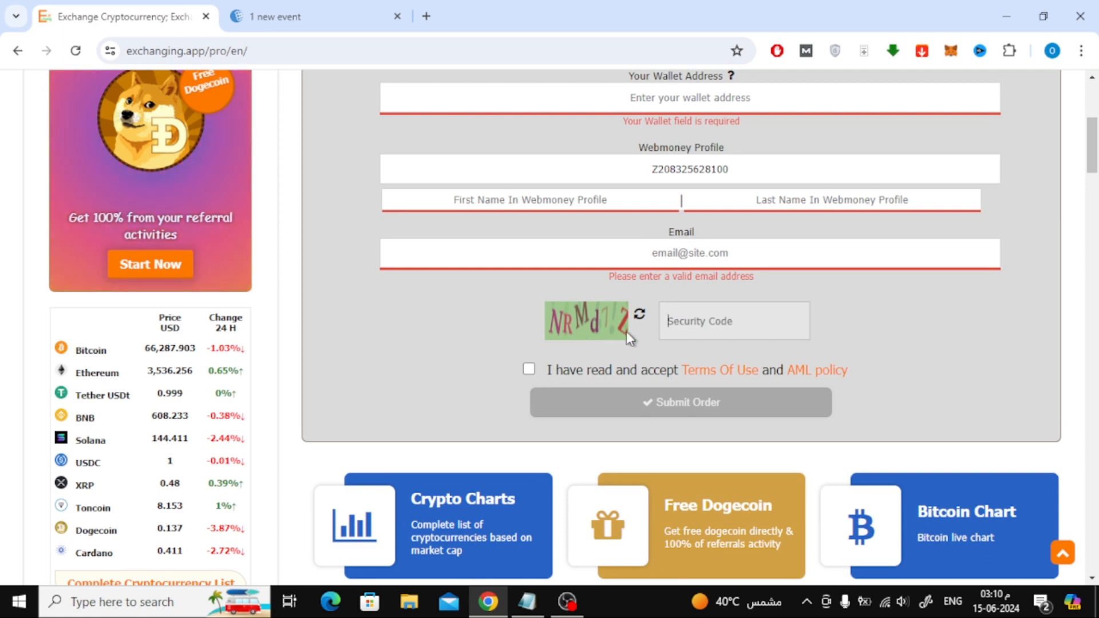
pyautogui.click(528, 369)
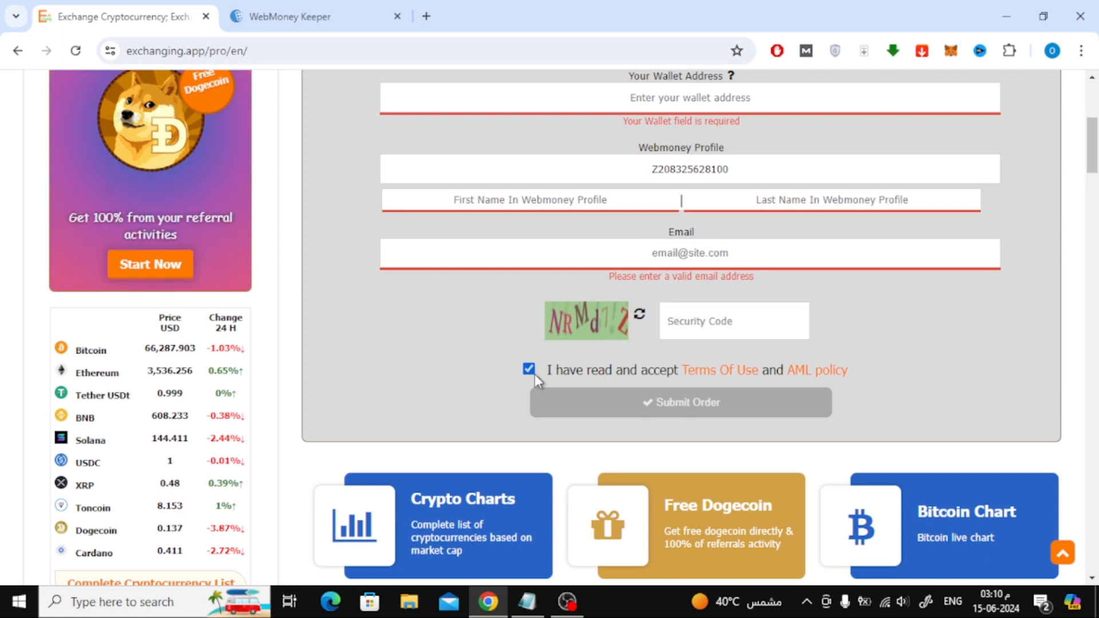